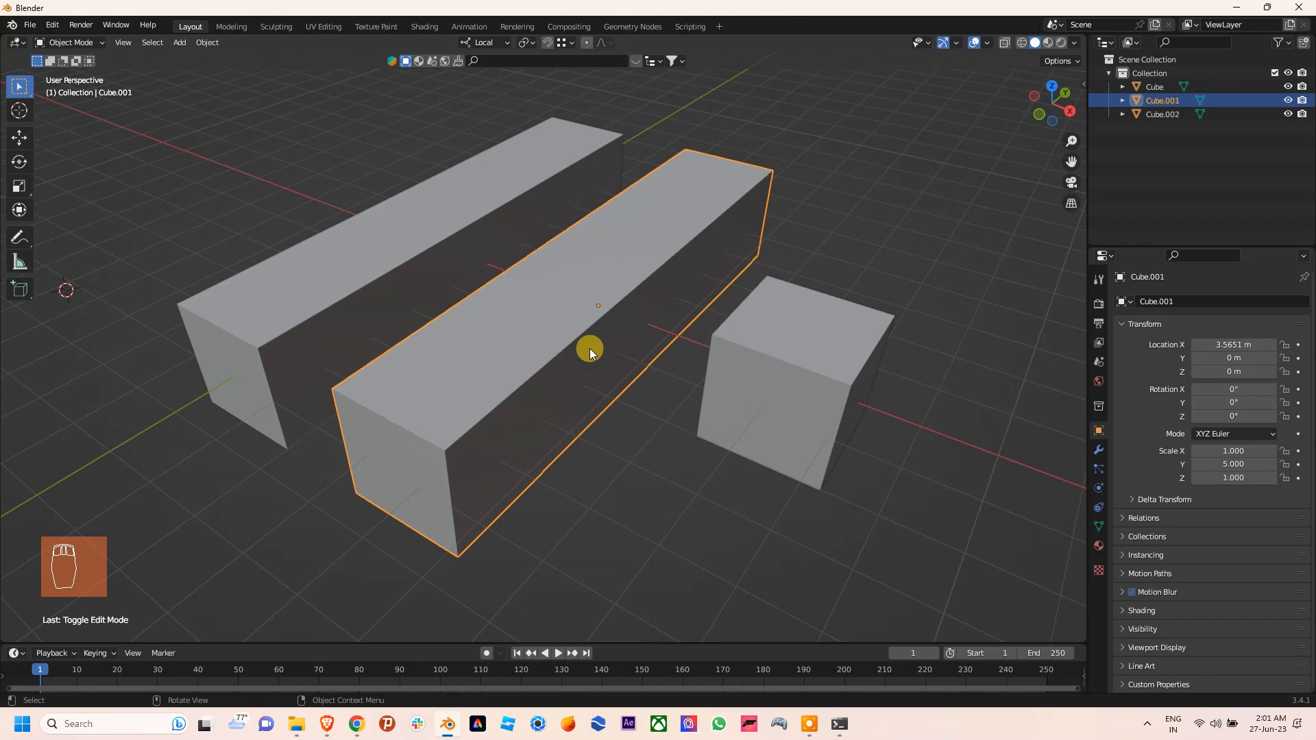
Test Ctrl+B bevels on edges of the three boxes while their scale is still unapplied.
{"action": "left_click_drag", "start_coordinate": [590, 351], "coordinate": [461, 351]}
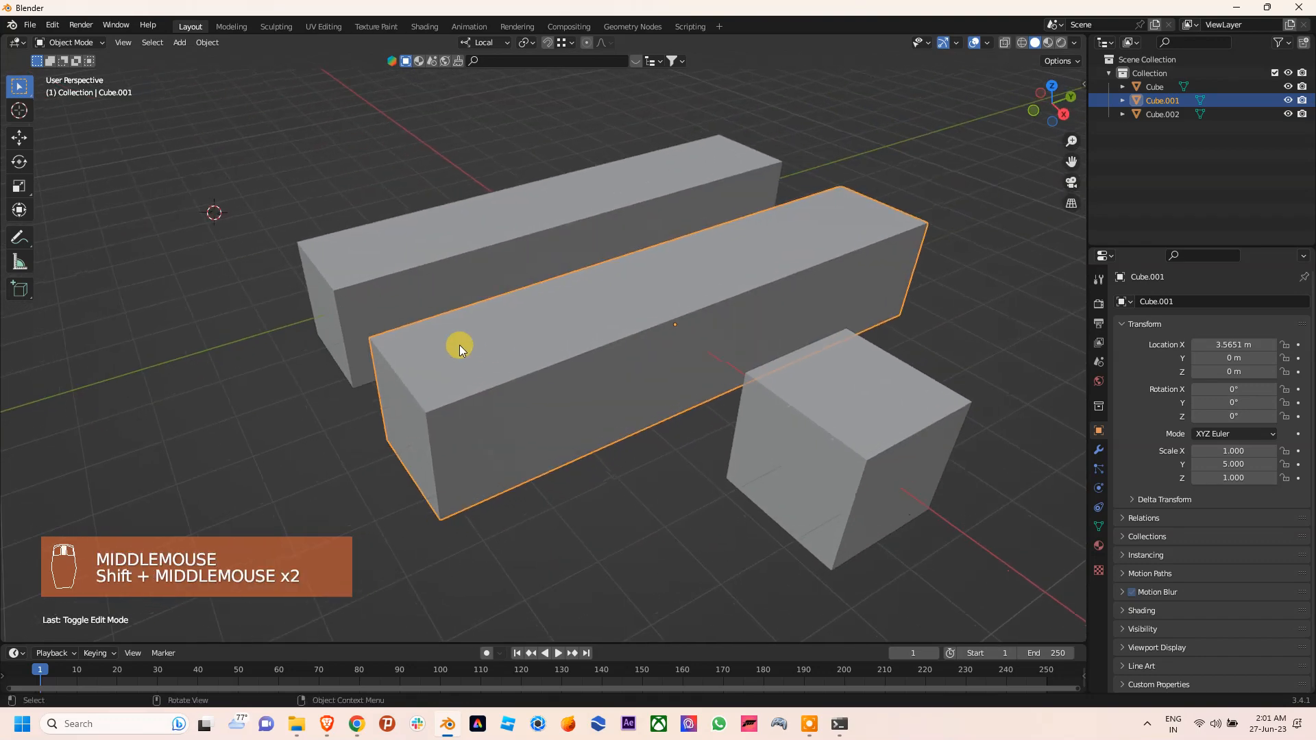
{"action": "left_click_drag", "start_coordinate": [460, 349], "coordinate": [474, 373]}
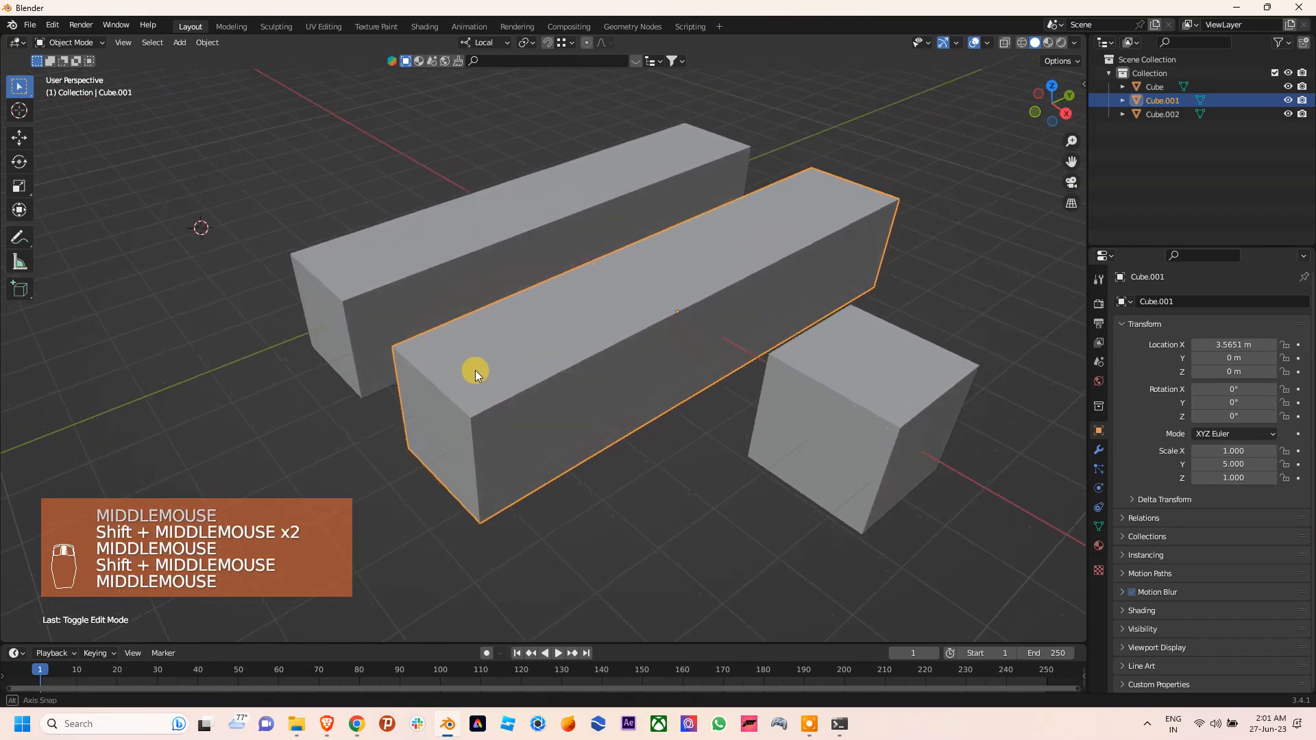
{"action": "key", "text": "Tab"}
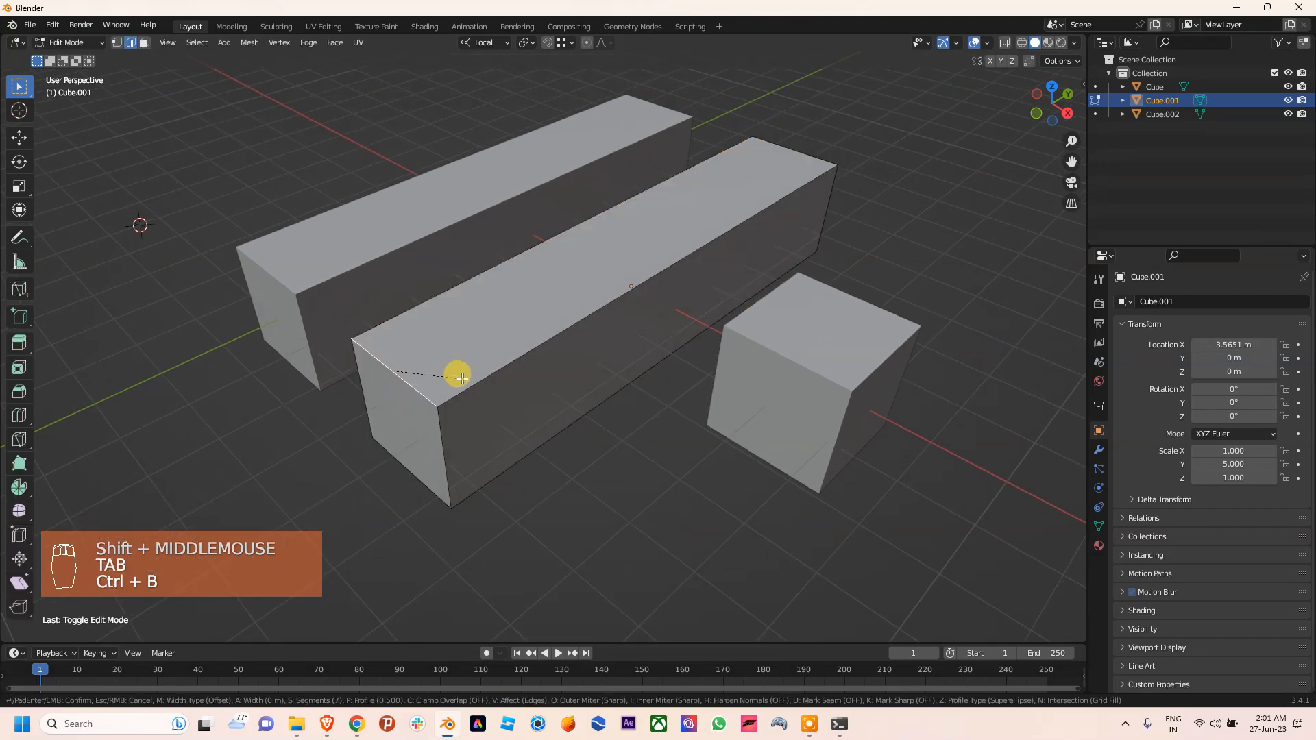
{"action": "left_click_drag", "start_coordinate": [460, 379], "coordinate": [720, 388]}
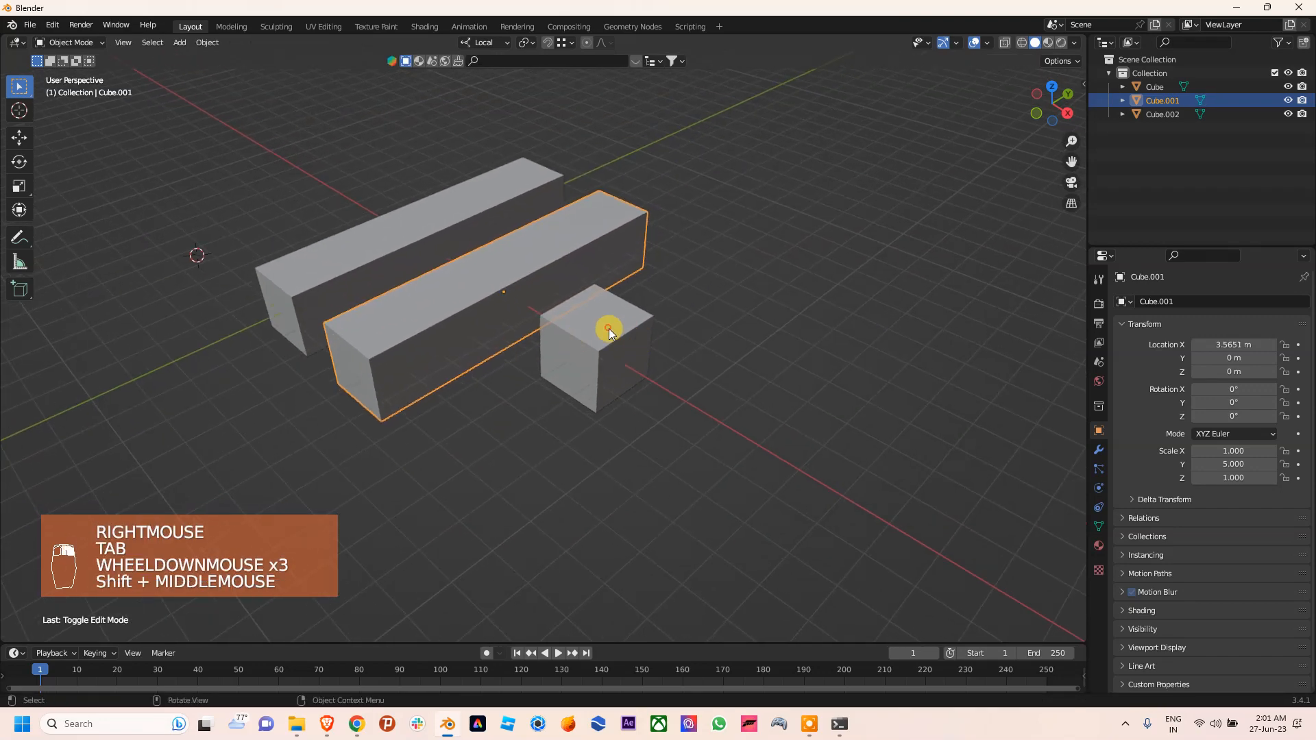
{"action": "key", "text": "Tab"}
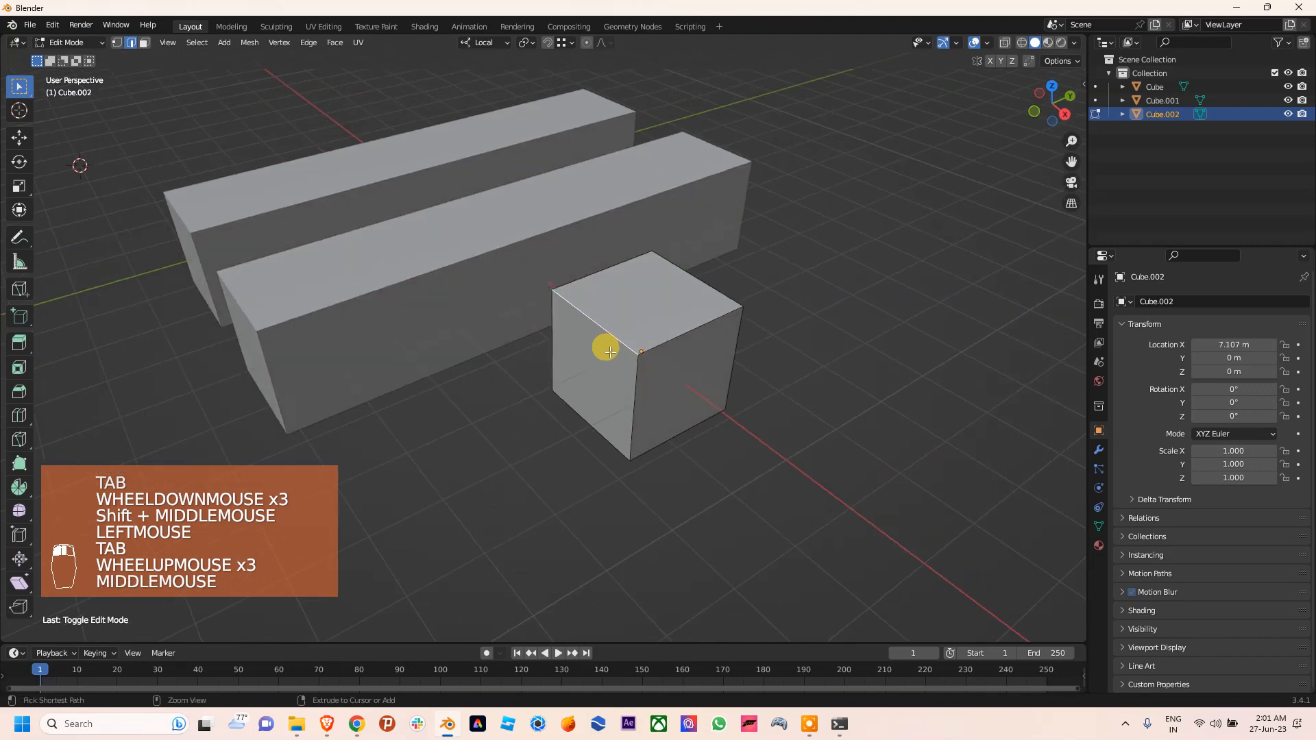
{"action": "key", "text": "ctrl+b"}
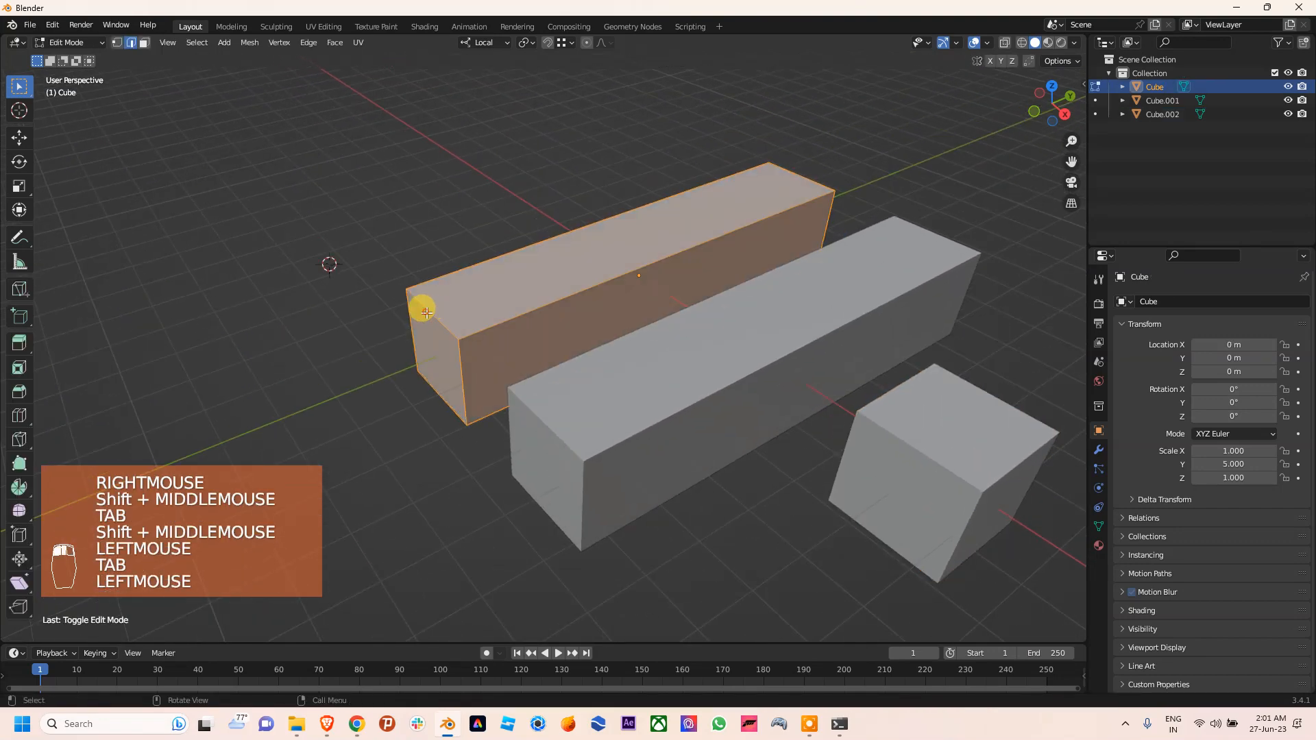
{"action": "key", "text": "ctrl+b"}
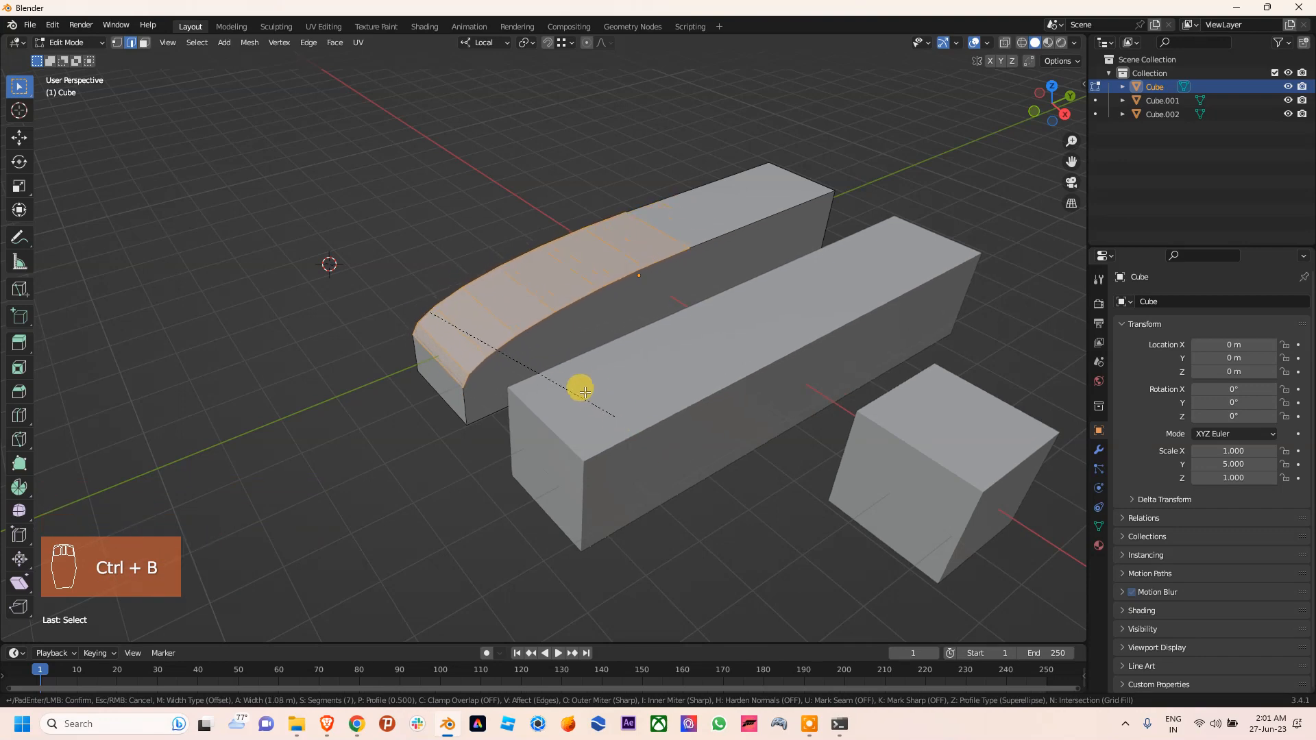
{"action": "key", "text": "Tab"}
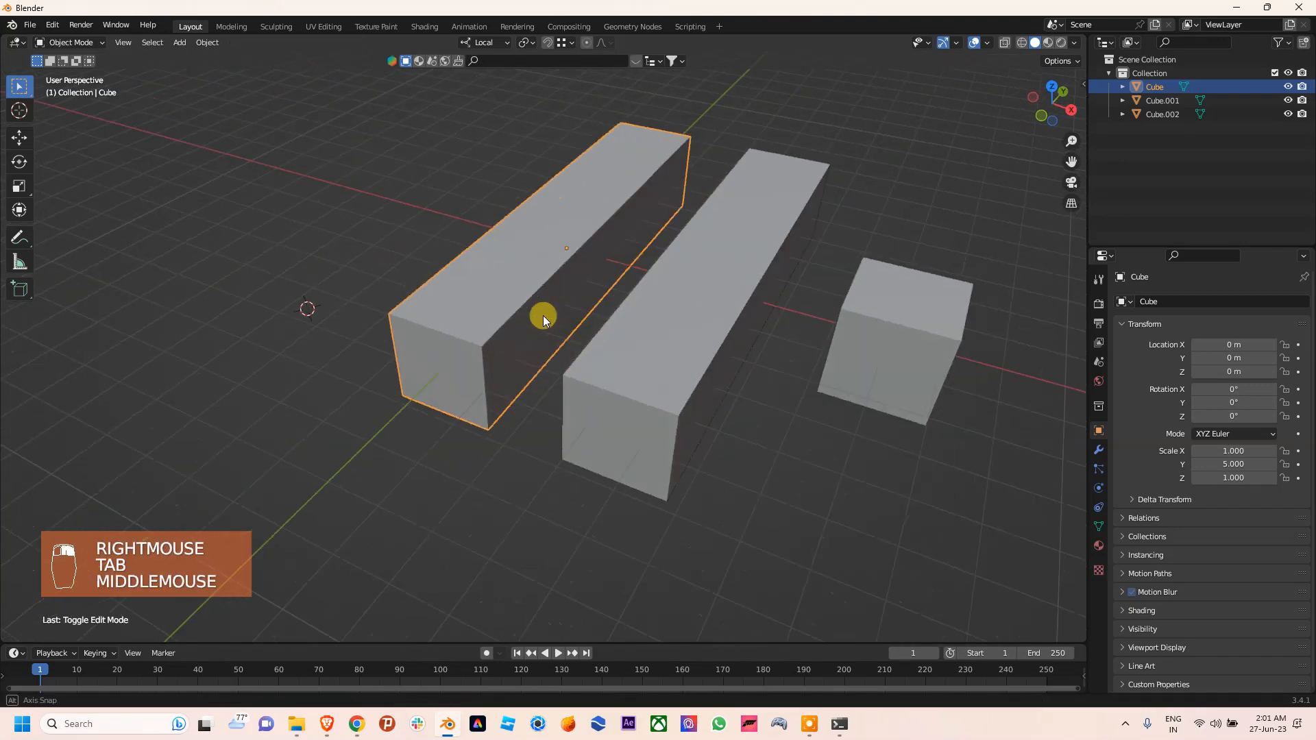
Apply All Transforms to the middle long box so its scale reads 1.000 on every axis.
{"action": "left_click_drag", "start_coordinate": [544, 321], "coordinate": [547, 326]}
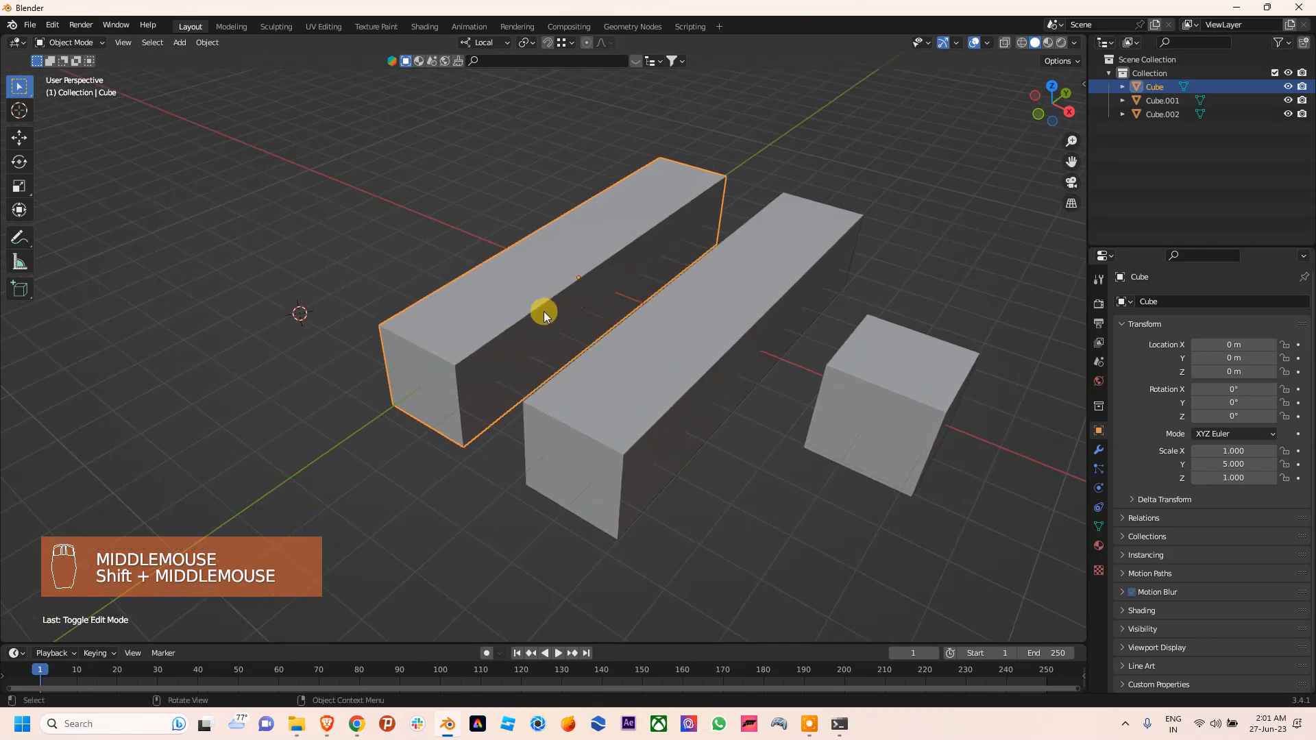
{"action": "left_click_drag", "start_coordinate": [544, 315], "coordinate": [724, 351]}
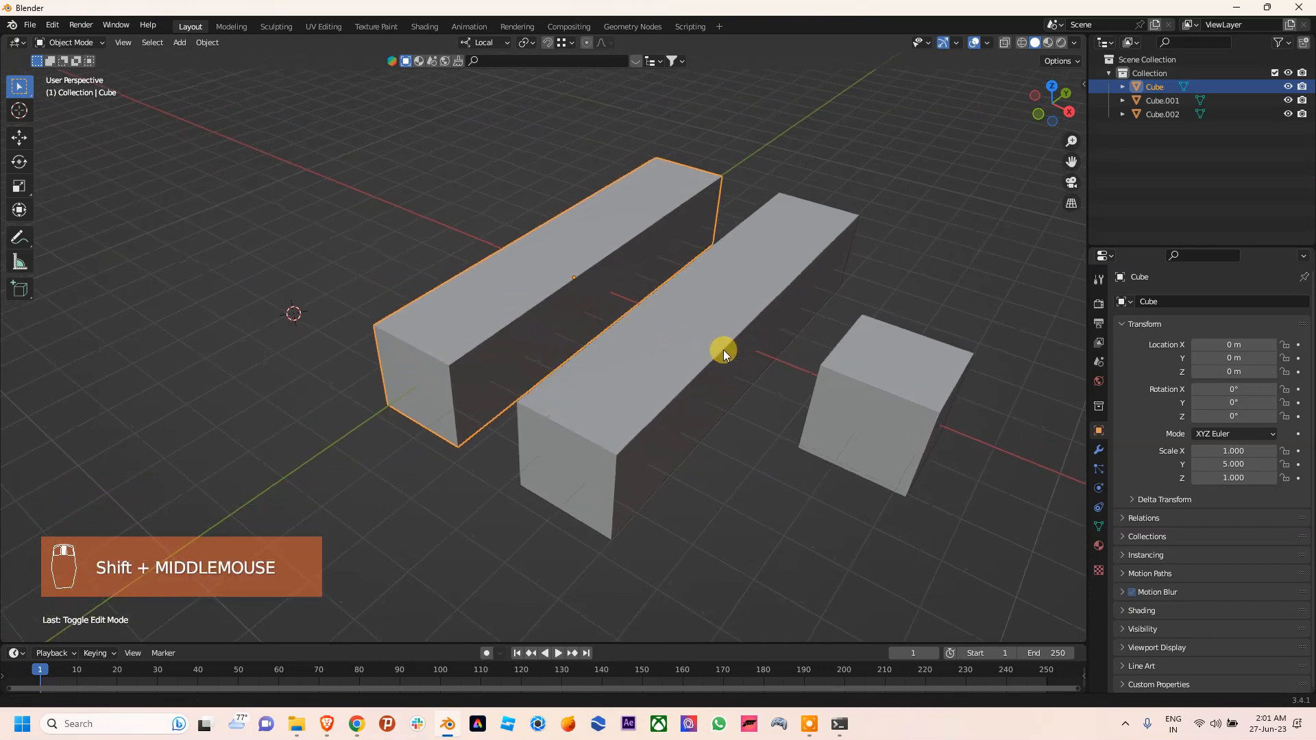
{"action": "left_click", "coordinate": [776, 402]}
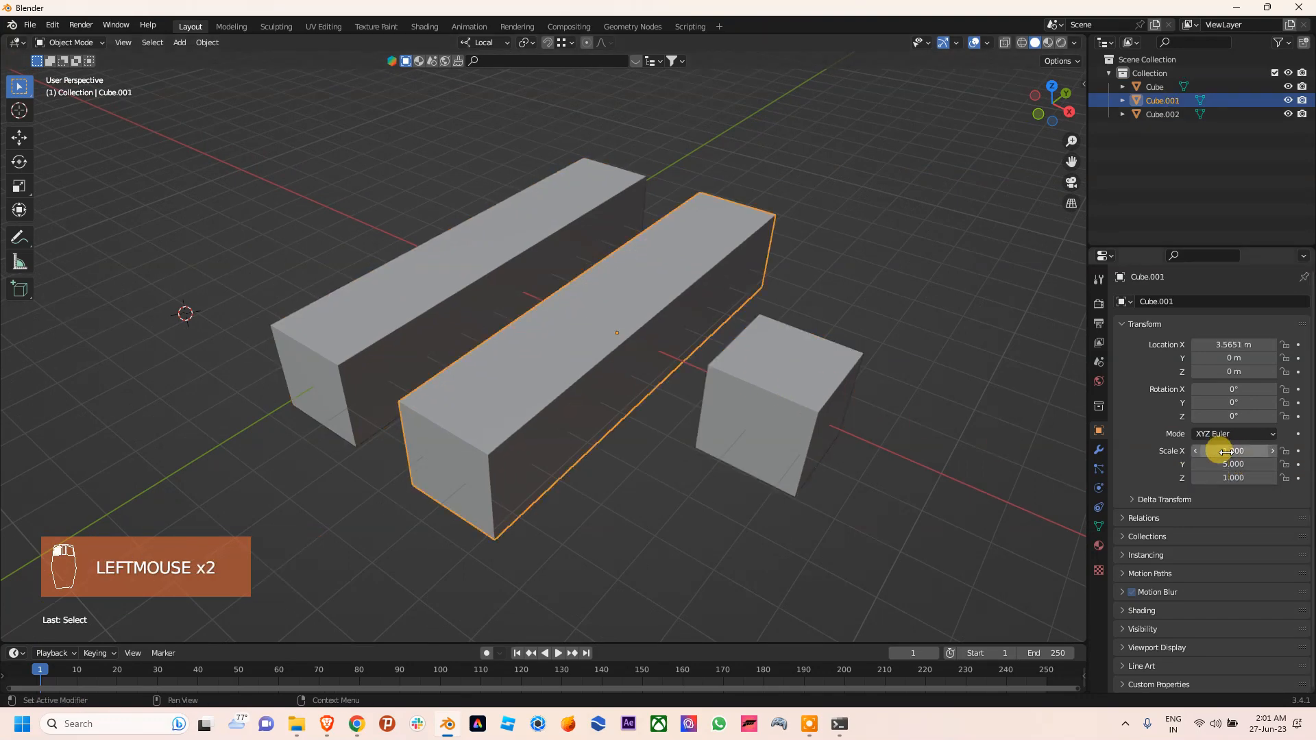
{"action": "left_click", "coordinate": [473, 292]}
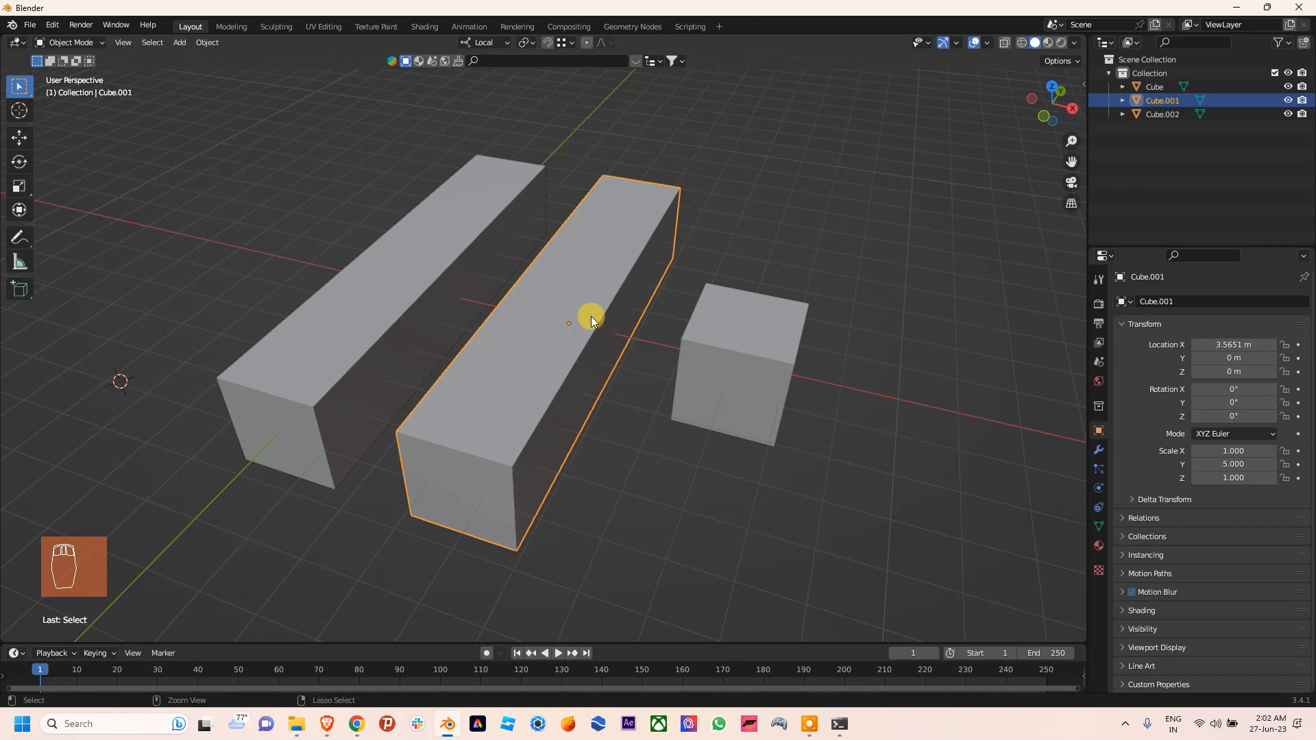
{"action": "key", "text": "ctrl+a"}
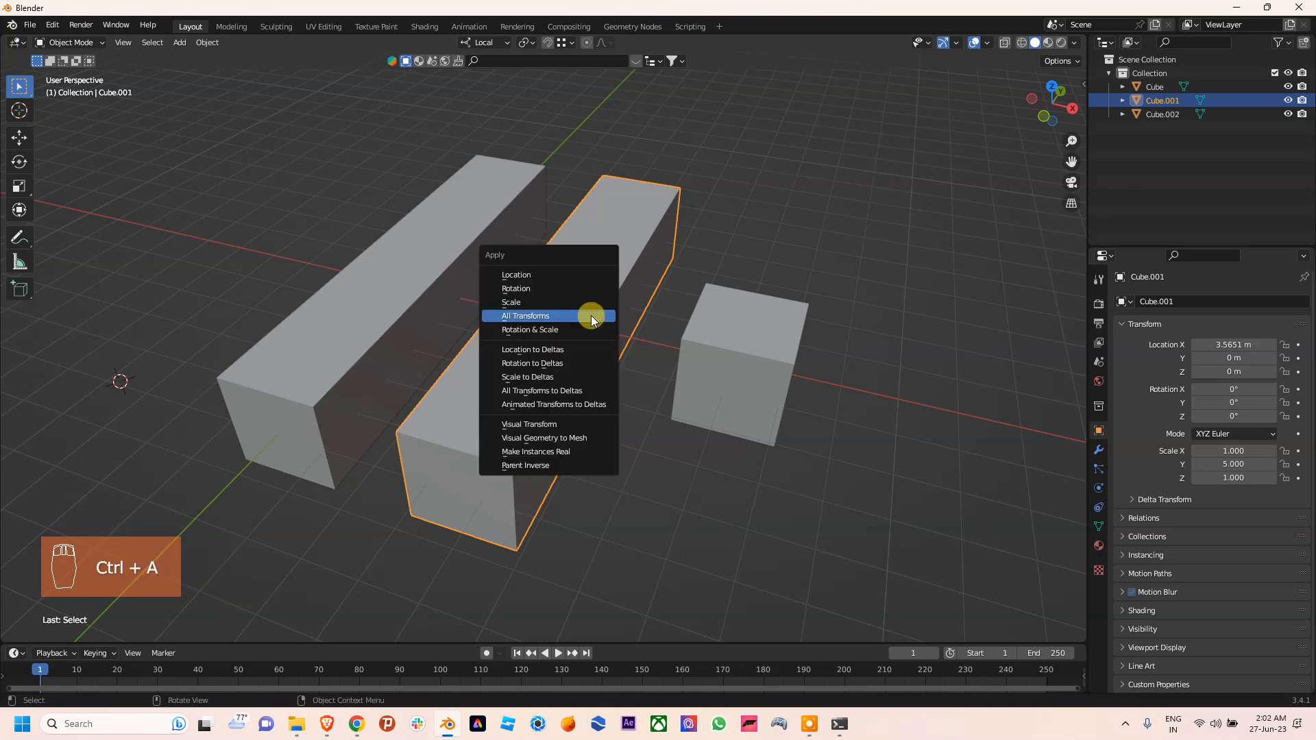
{"action": "left_click", "coordinate": [525, 316]}
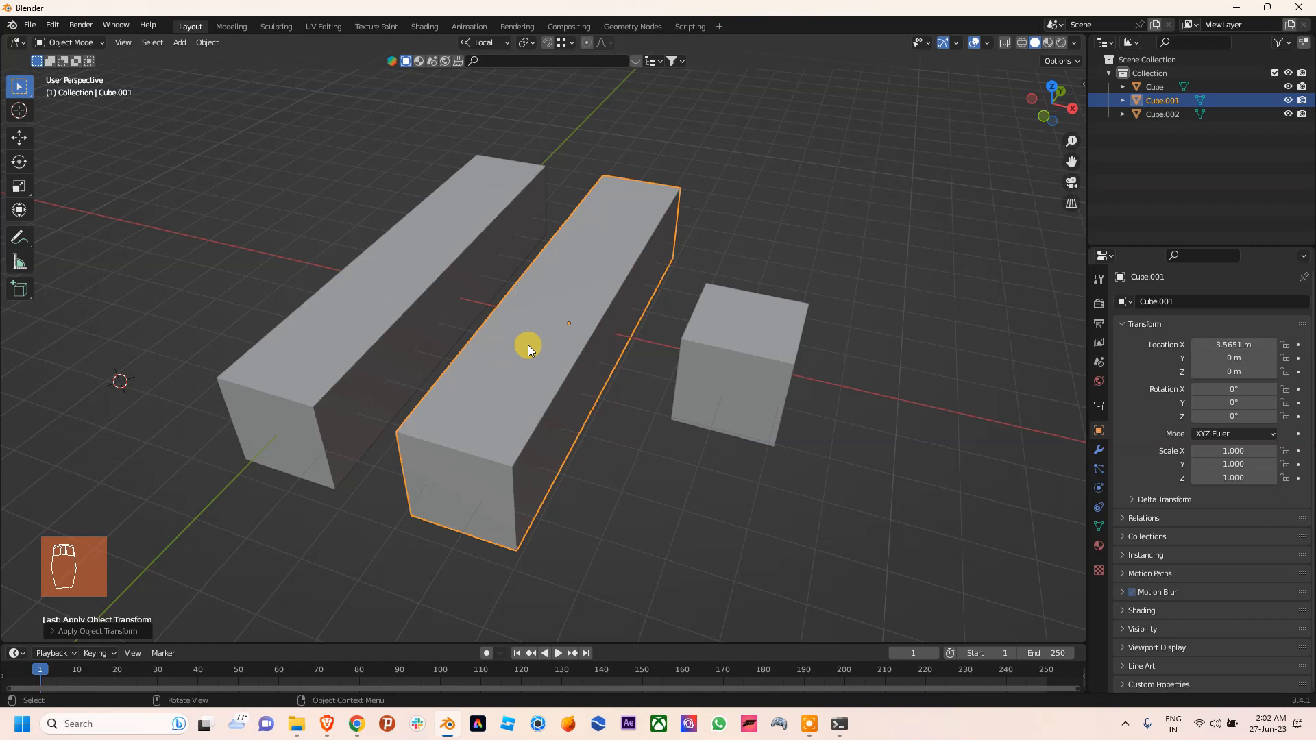
{"action": "left_click_drag", "start_coordinate": [529, 349], "coordinate": [566, 306]}
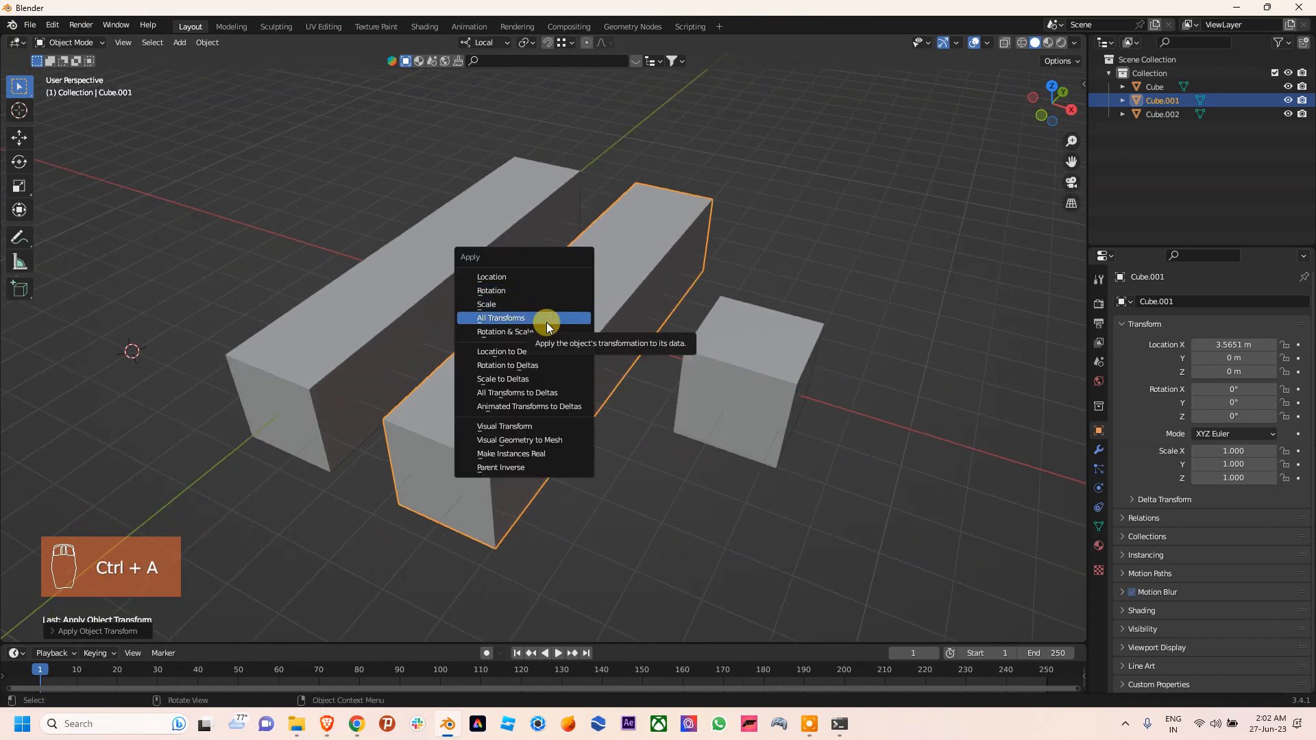
{"action": "left_click", "coordinate": [500, 316]}
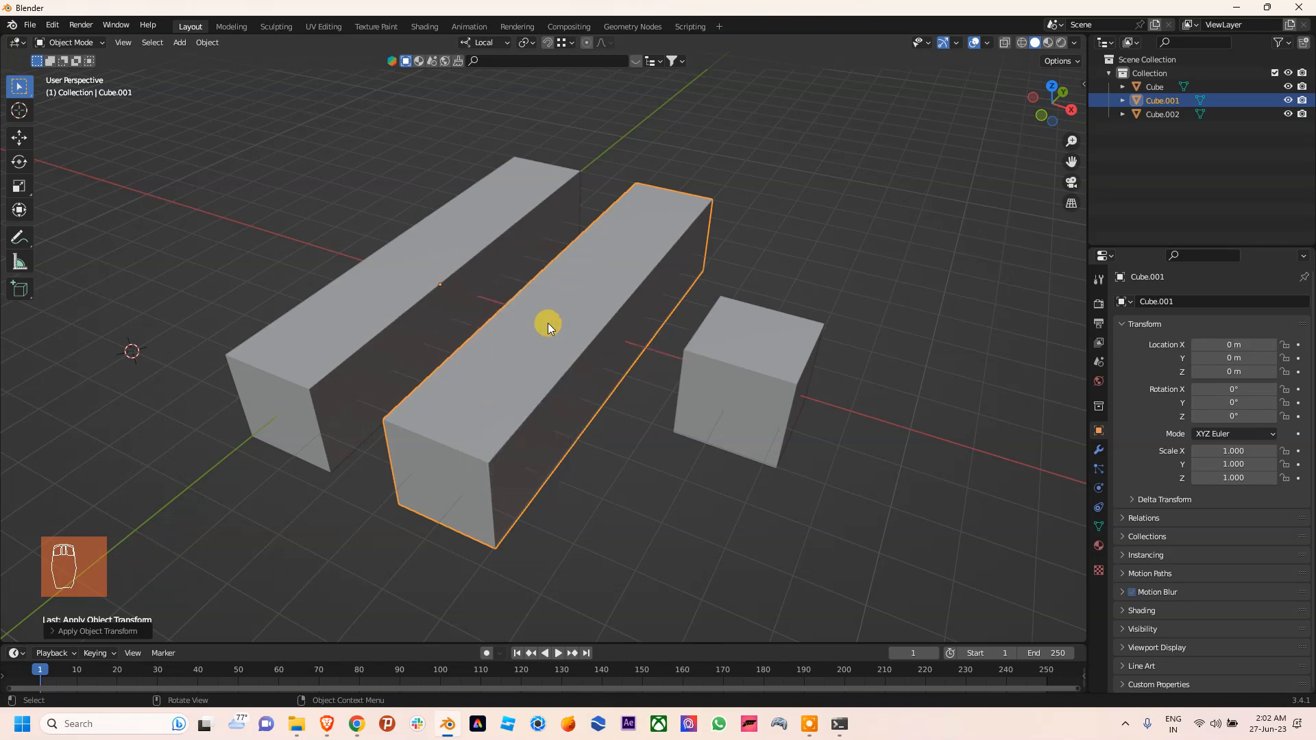
{"action": "mouse_move", "coordinate": [430, 294]}
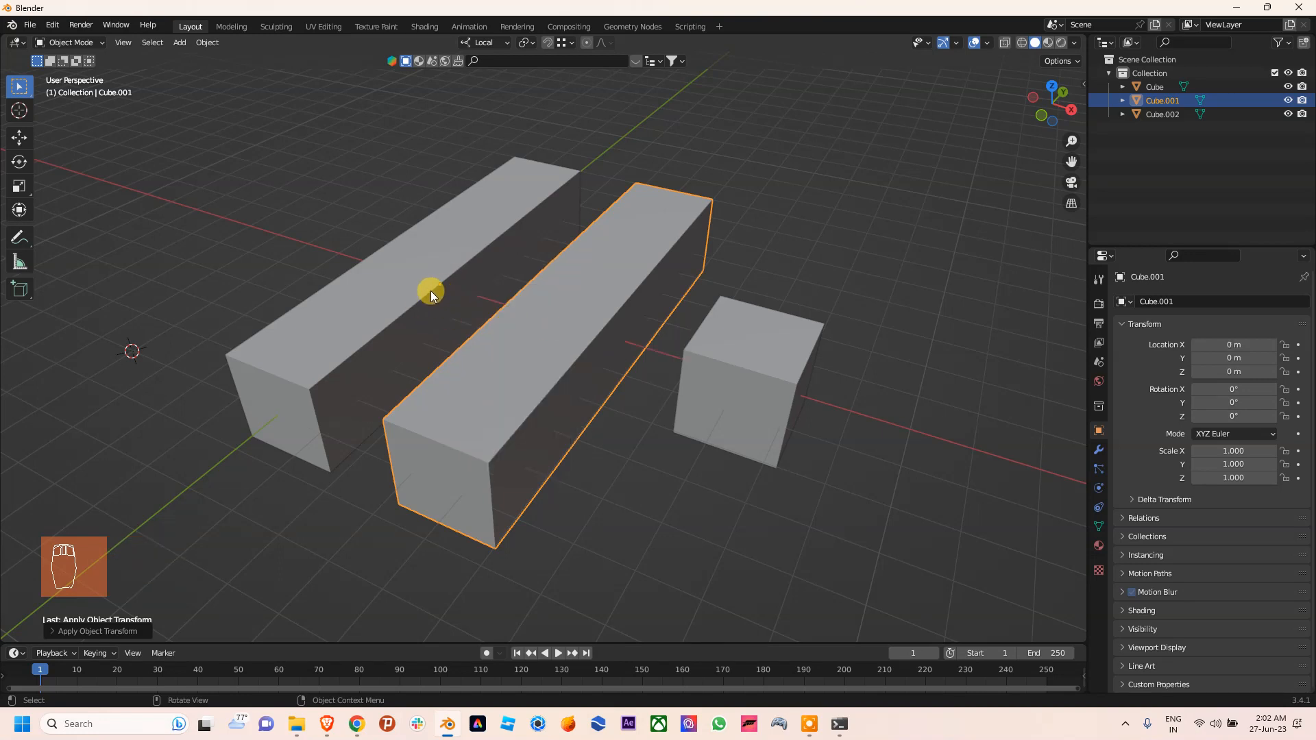
{"action": "mouse_move", "coordinate": [440, 290]}
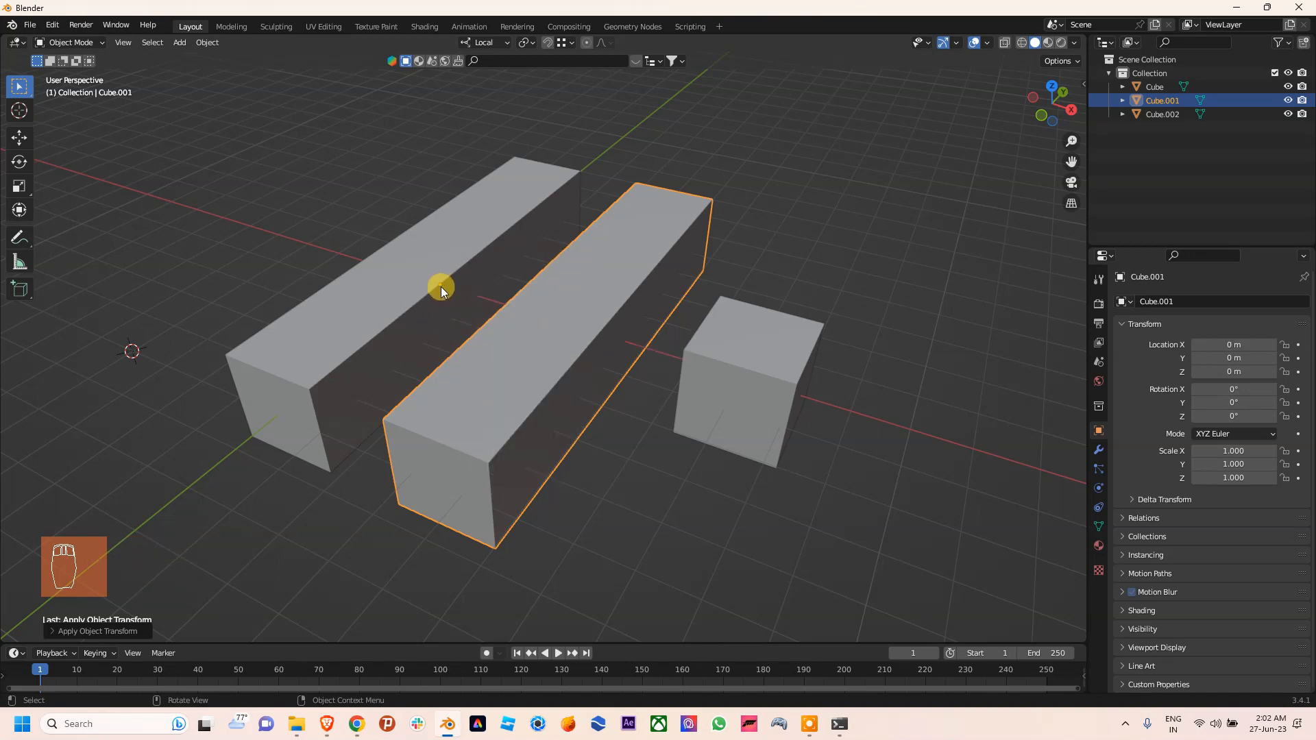
{"action": "mouse_move", "coordinate": [543, 336]}
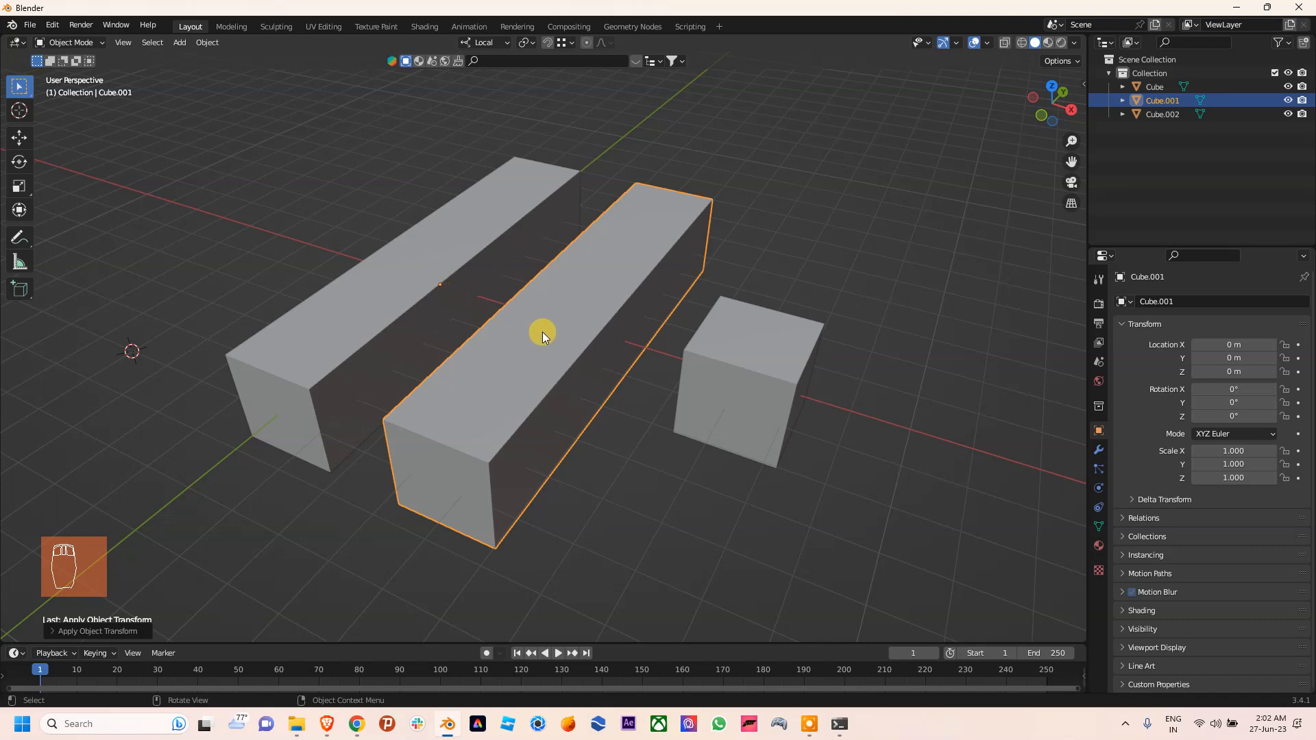
{"action": "mouse_move", "coordinate": [597, 323]}
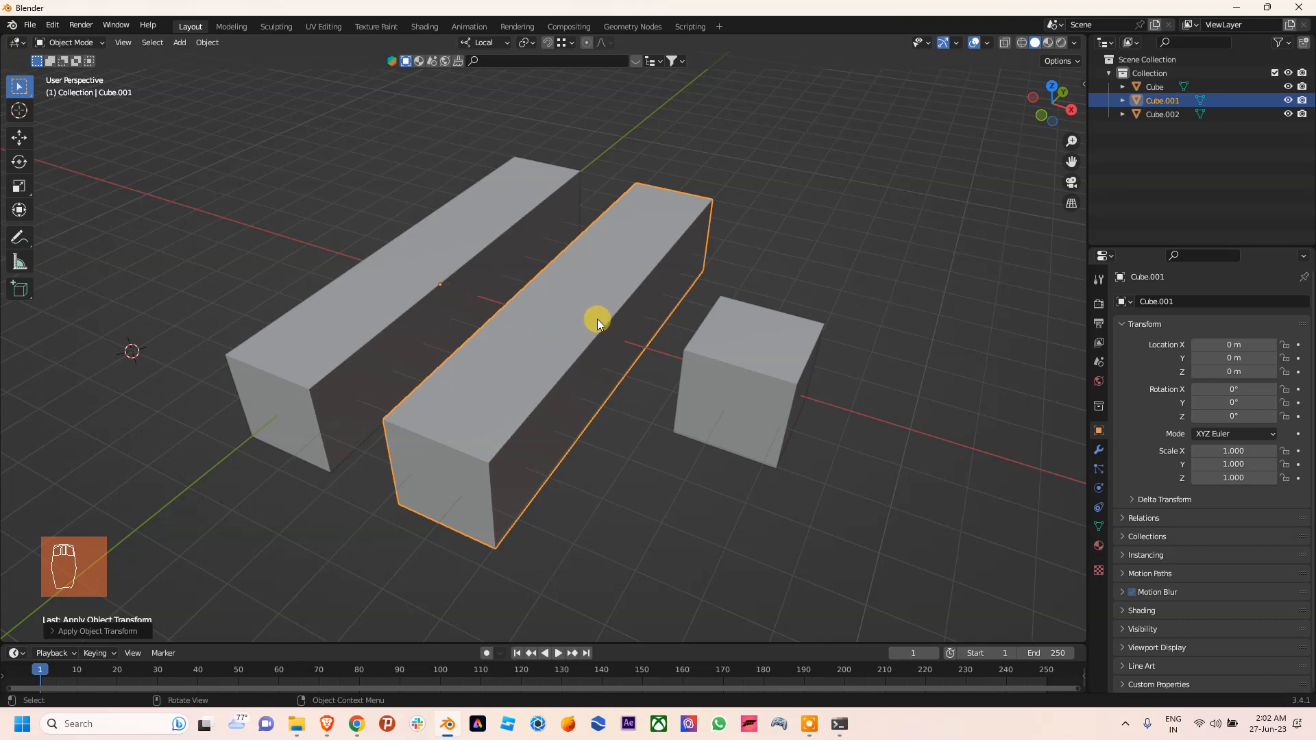
{"action": "mouse_move", "coordinate": [586, 323]}
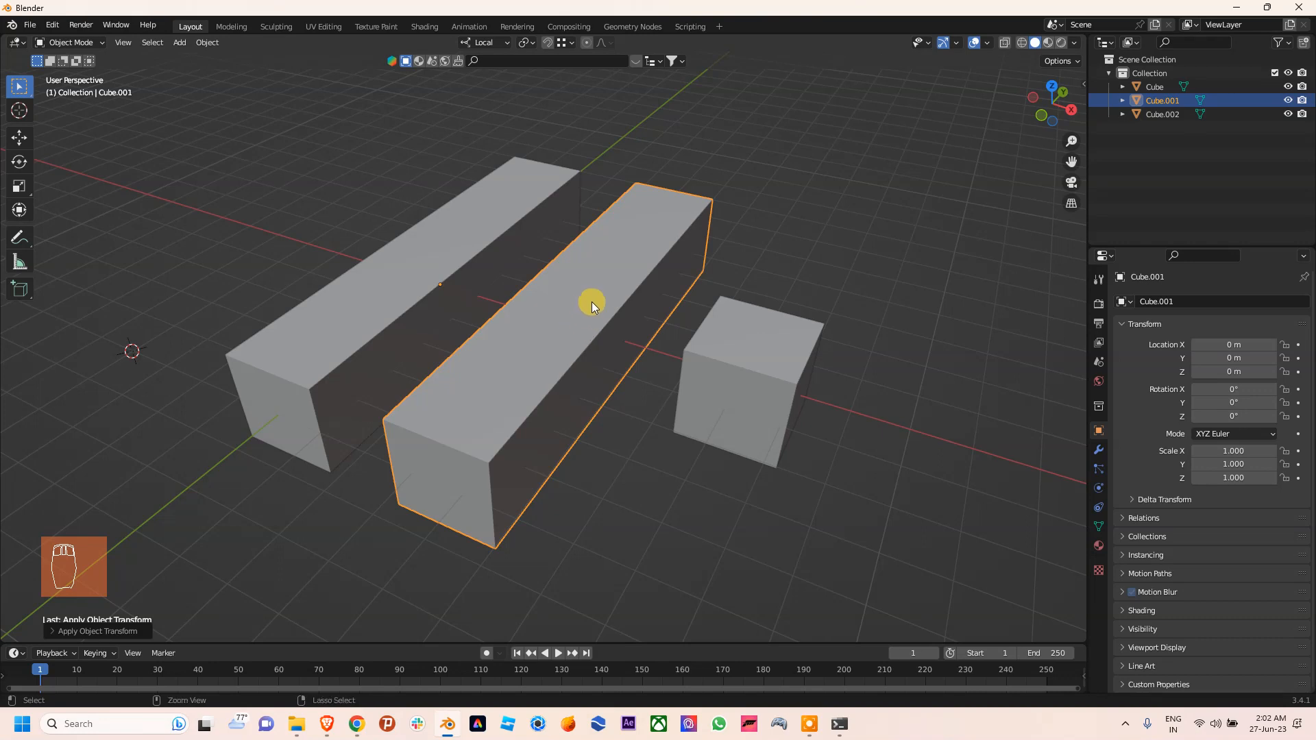
{"action": "key", "text": "shift+s"}
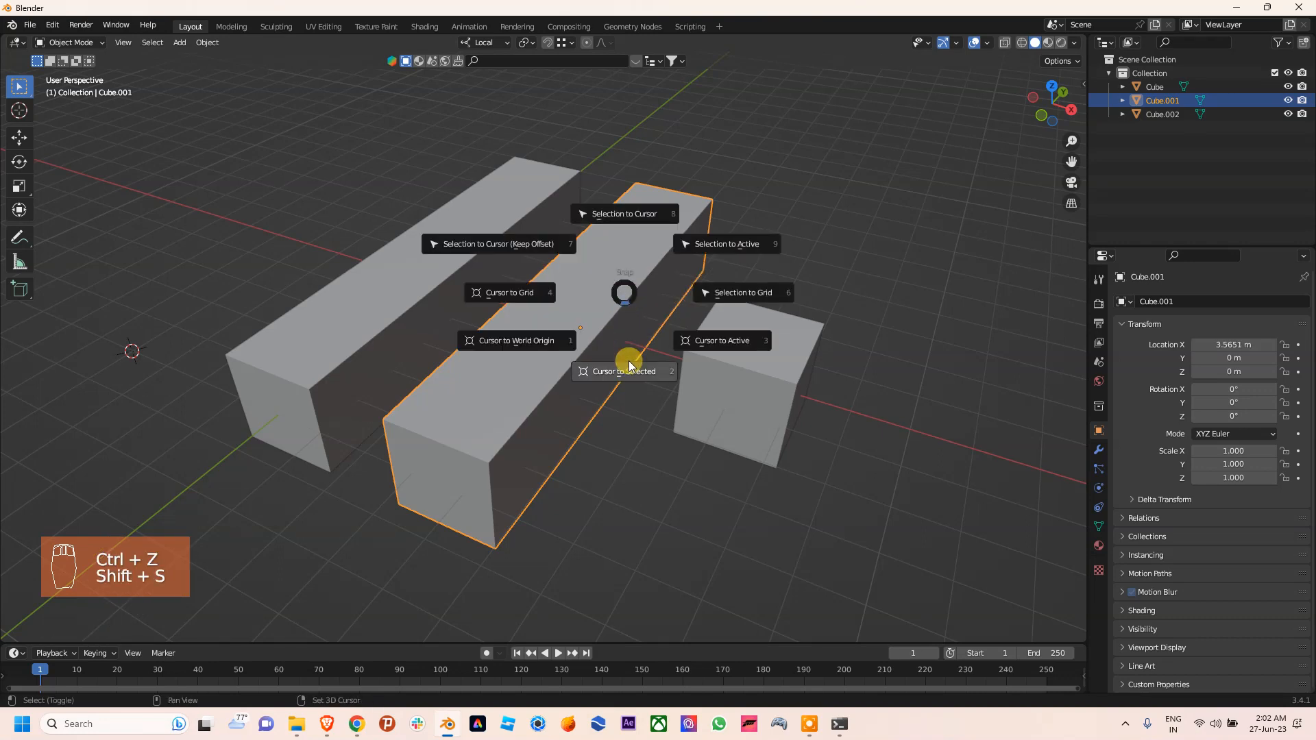
Snap the 3D cursor to the middle box, apply All Transforms, and set its origin to the cursor.
{"action": "left_click", "coordinate": [624, 372]}
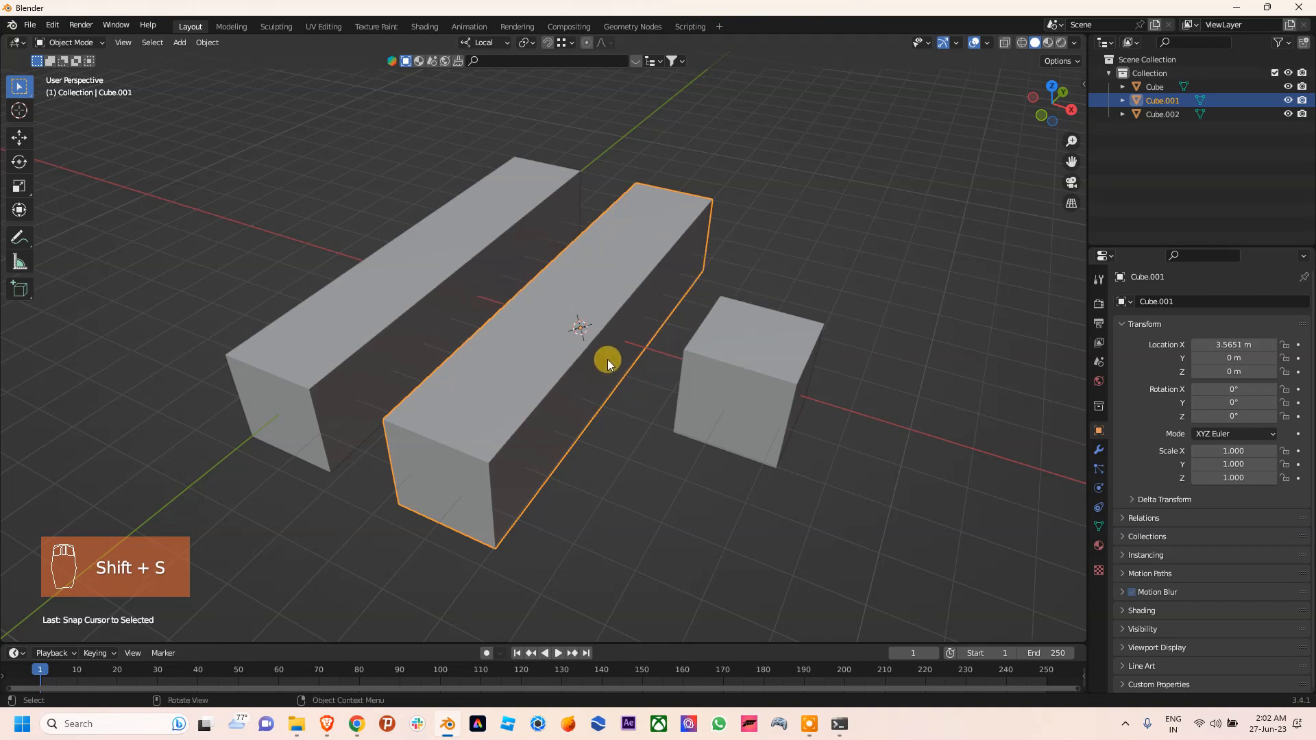
{"action": "key", "text": "ctrl+a"}
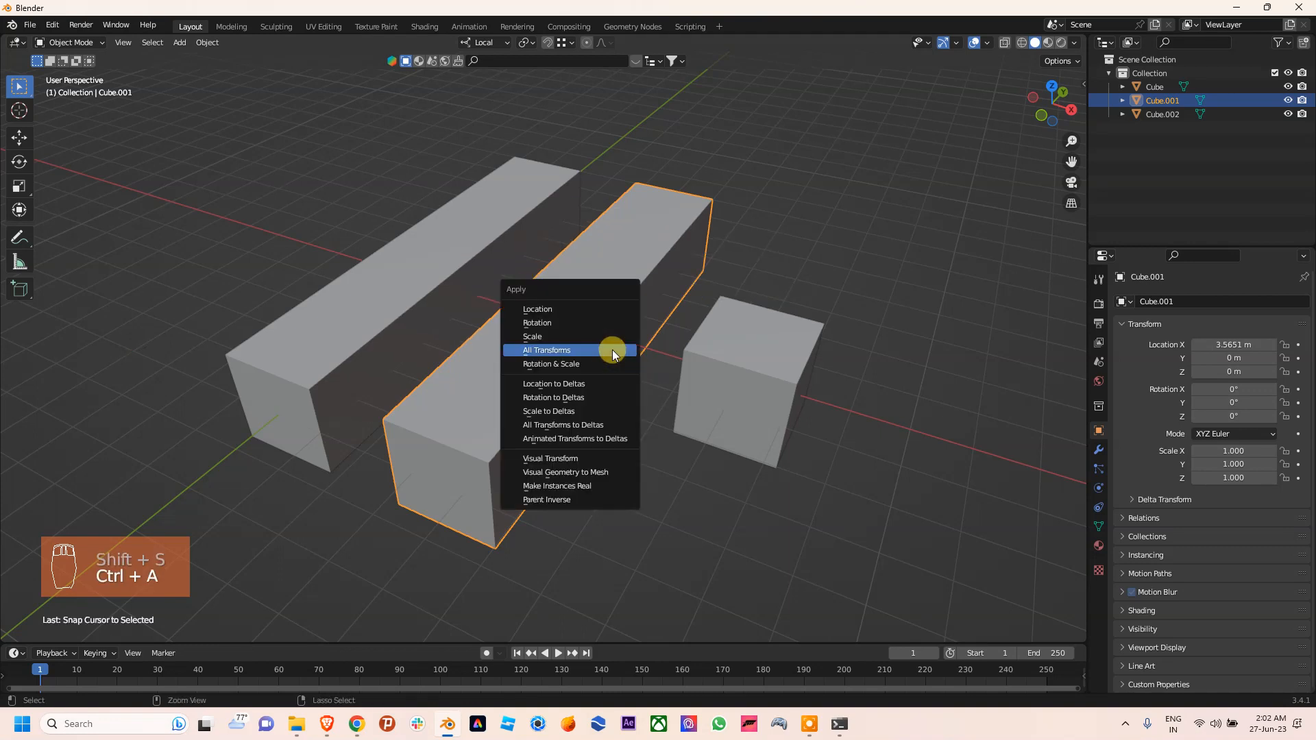
{"action": "left_click", "coordinate": [547, 350]}
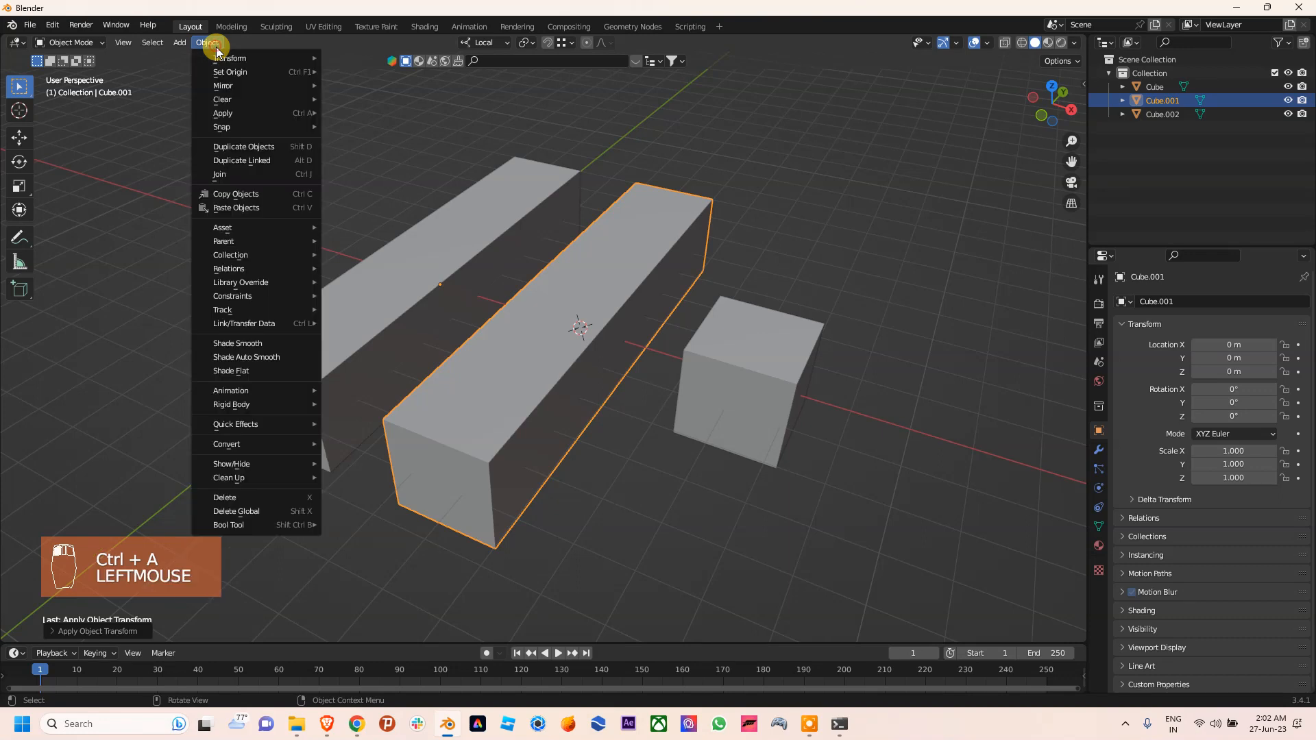
{"action": "mouse_move", "coordinate": [230, 72]}
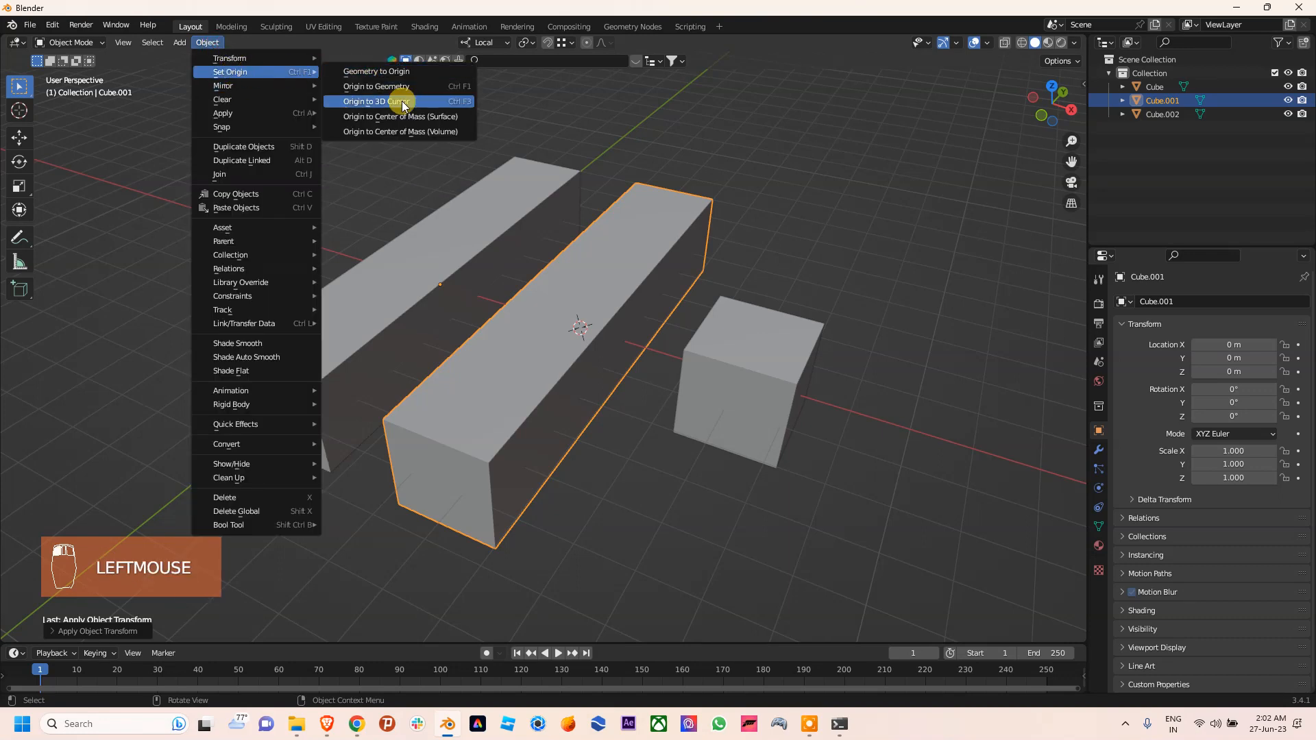
{"action": "mouse_move", "coordinate": [383, 100]}
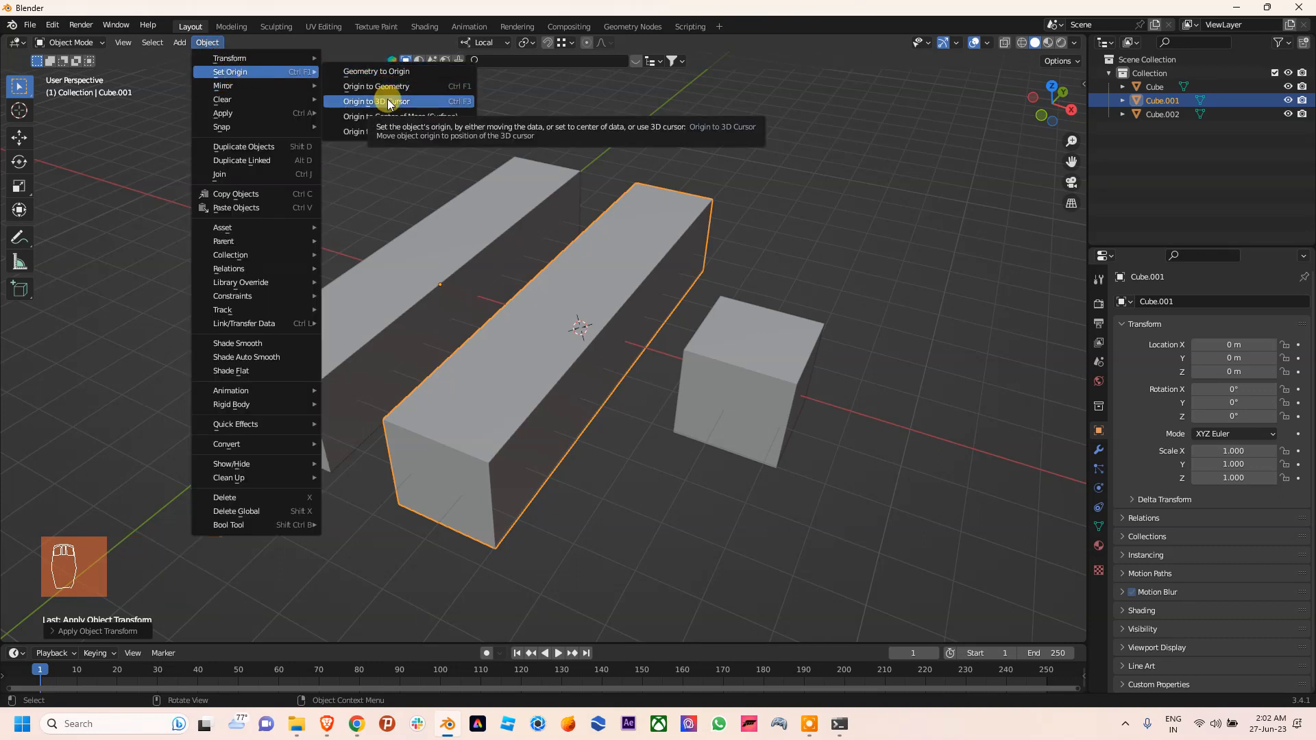
{"action": "left_click", "coordinate": [378, 100]}
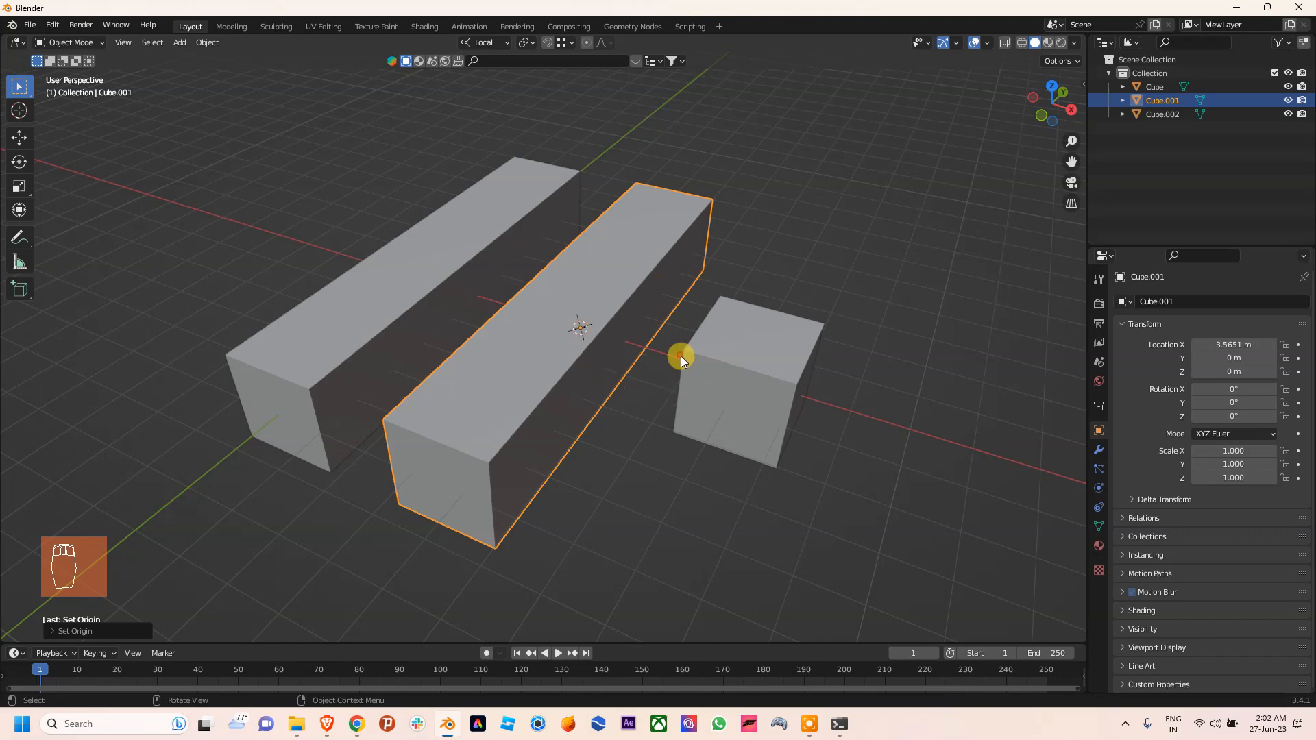
Bevel an edge on the small cube, the middle bar and the left bar into smooth rounded profiles.
{"action": "key", "text": "Tab"}
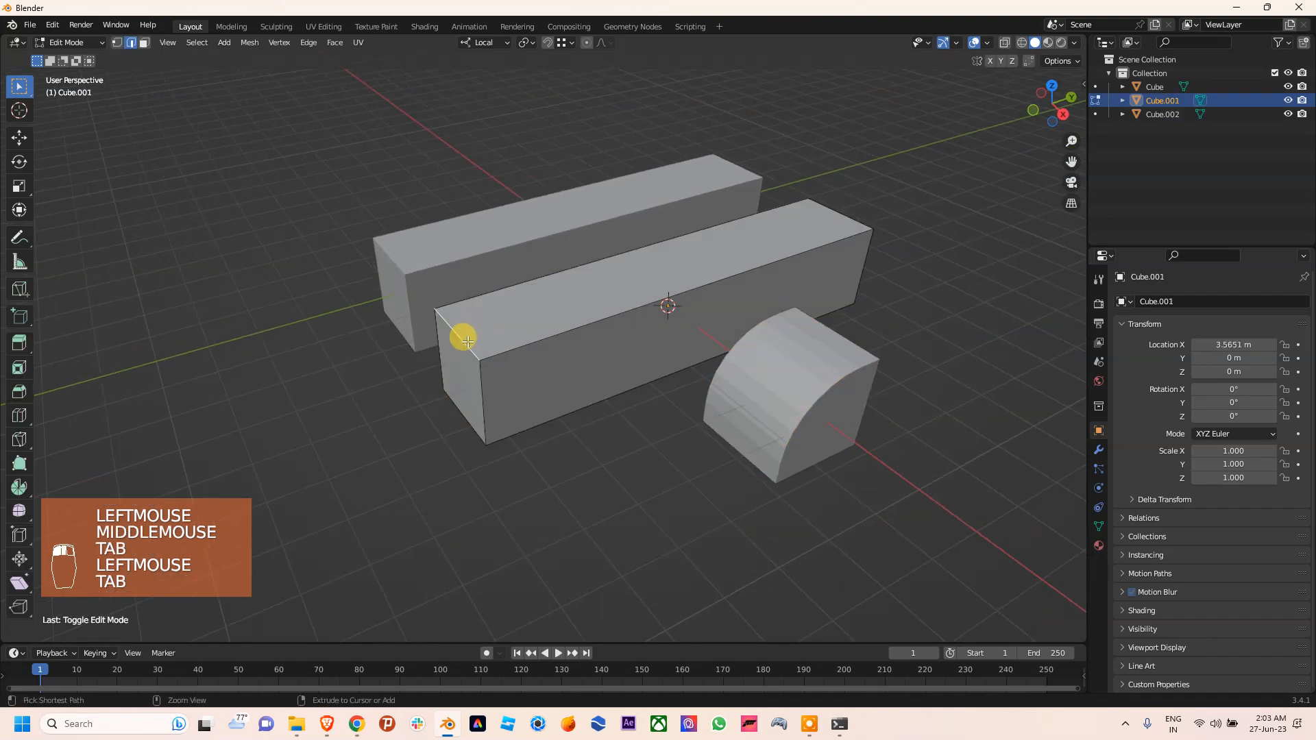
{"action": "key", "text": "Tab"}
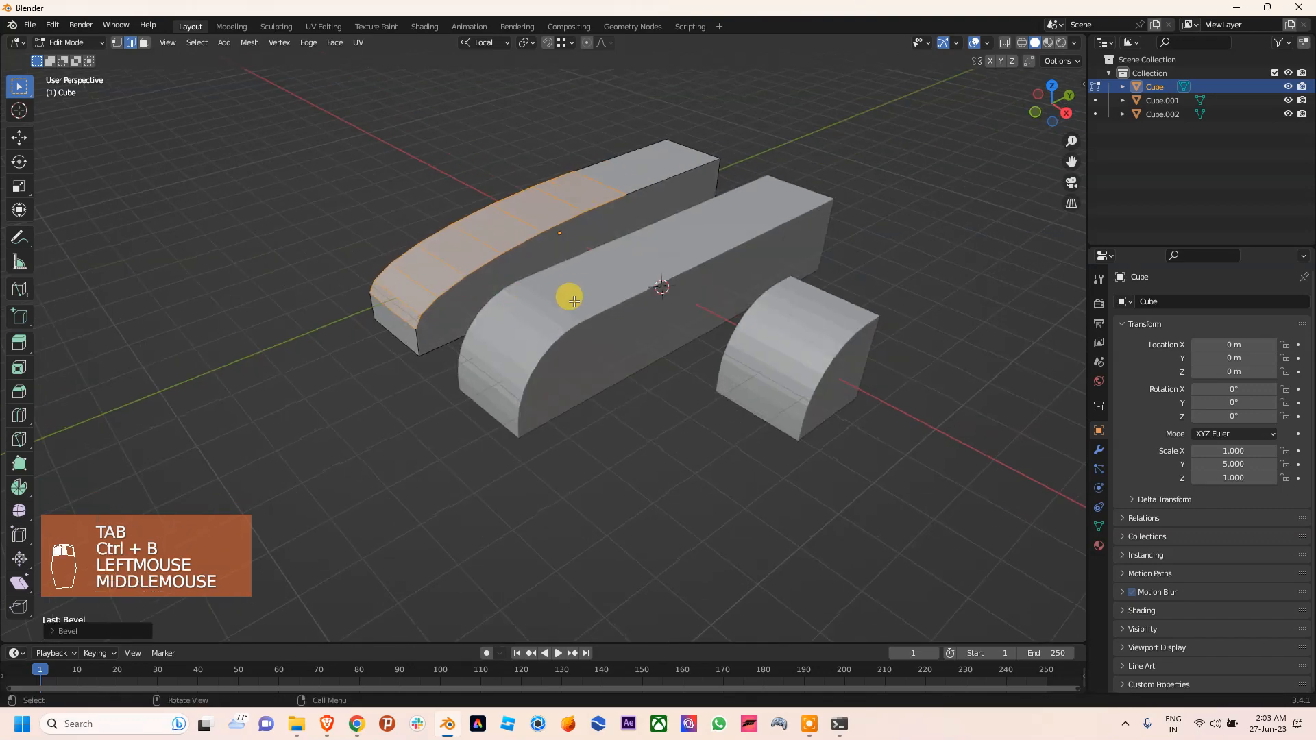
{"action": "key", "text": "Tab"}
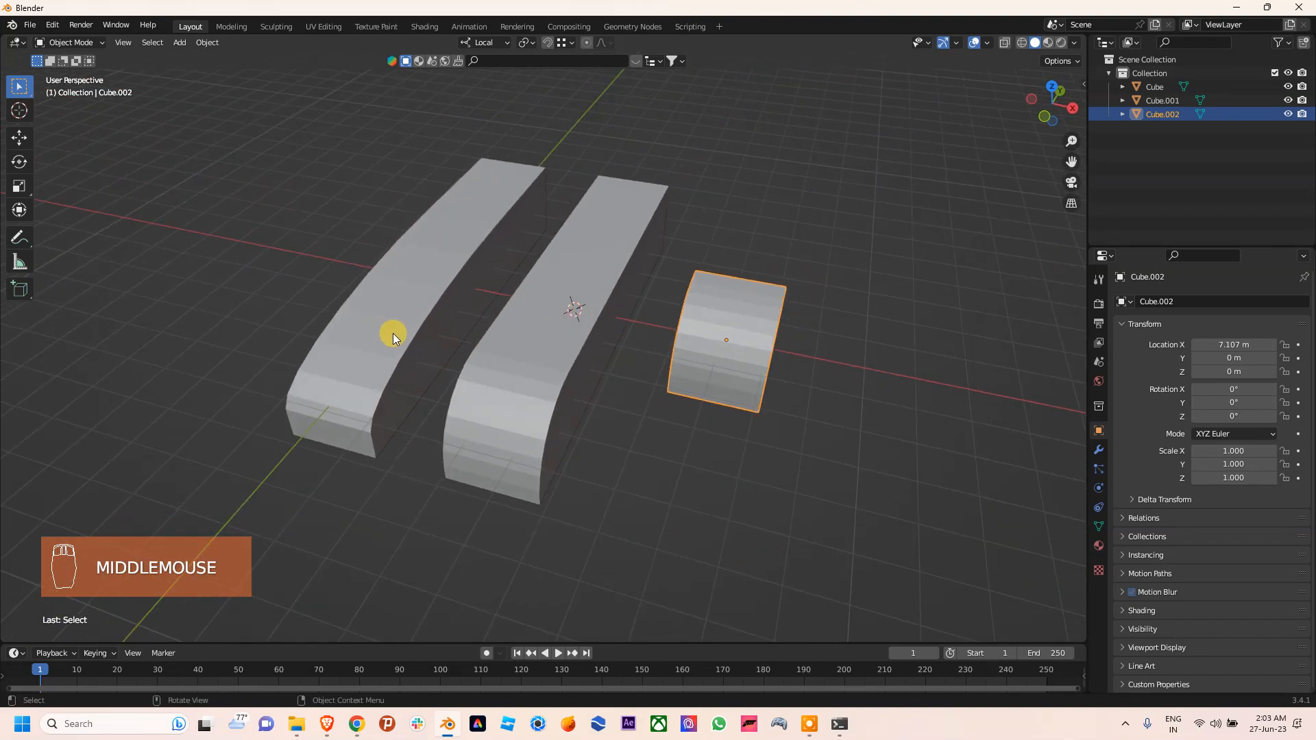
{"action": "left_click_drag", "start_coordinate": [395, 336], "coordinate": [739, 343]}
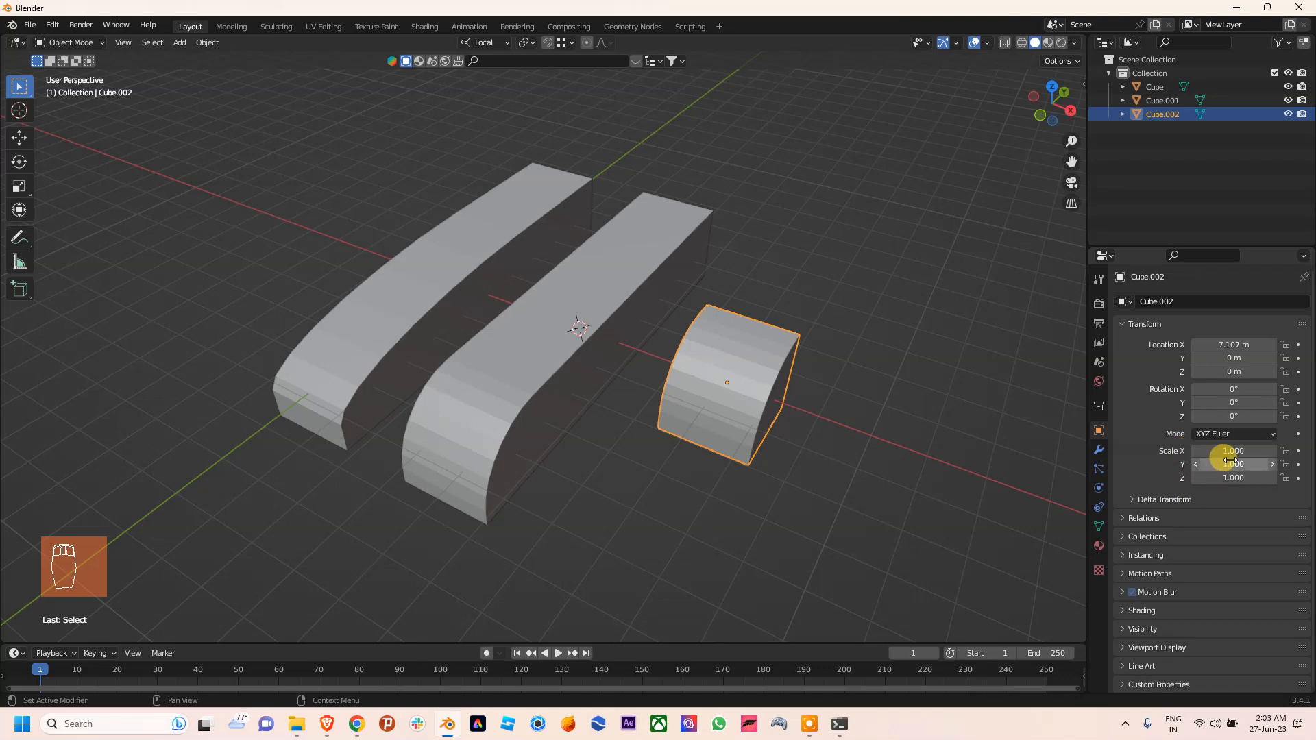
{"action": "mouse_move", "coordinate": [1234, 478]}
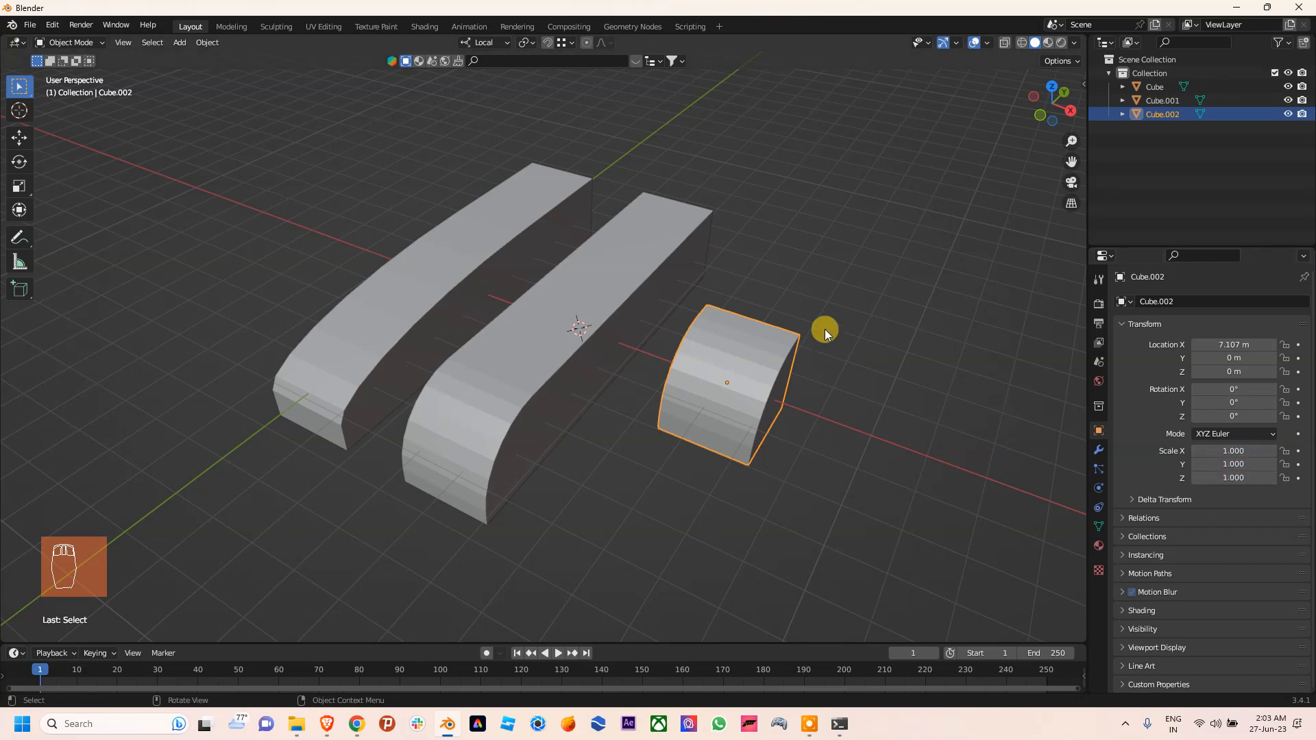
{"action": "left_click_drag", "start_coordinate": [825, 328], "coordinate": [657, 344]}
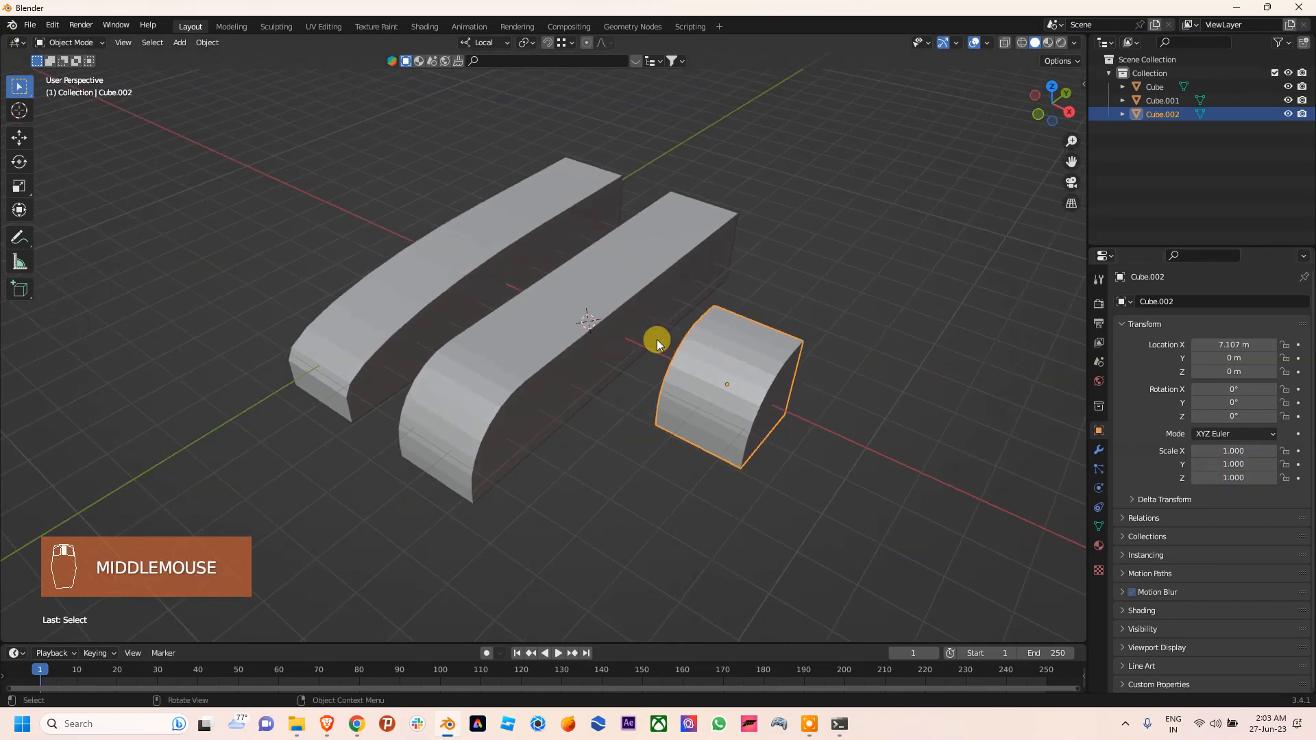